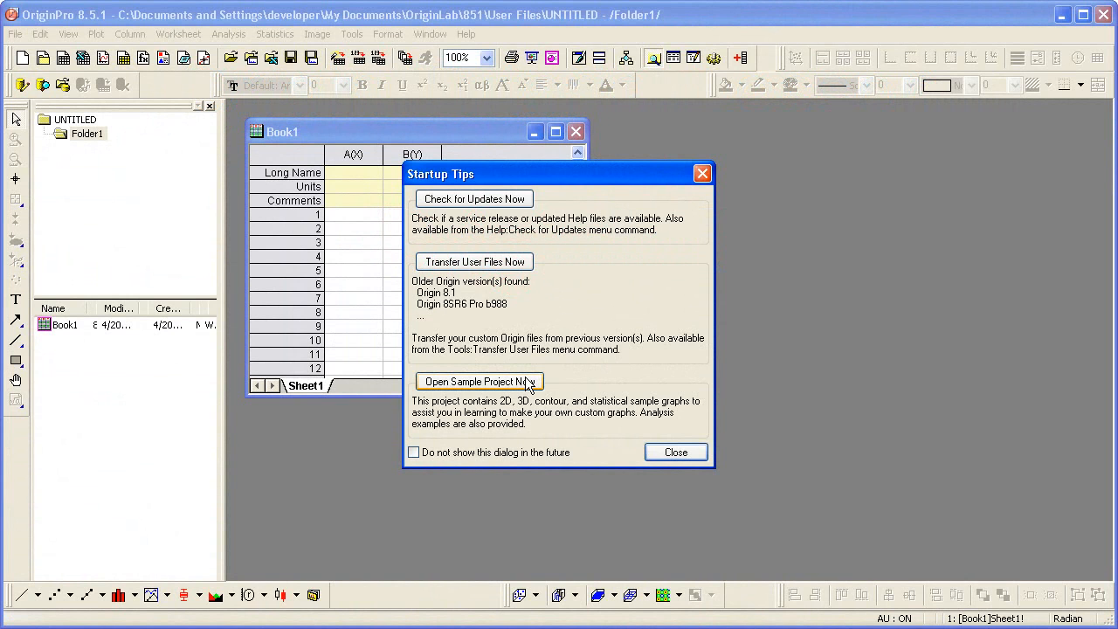
Launch the sample project from the Startup Tips dialog with Open Sample Project Now
left_click(474, 381)
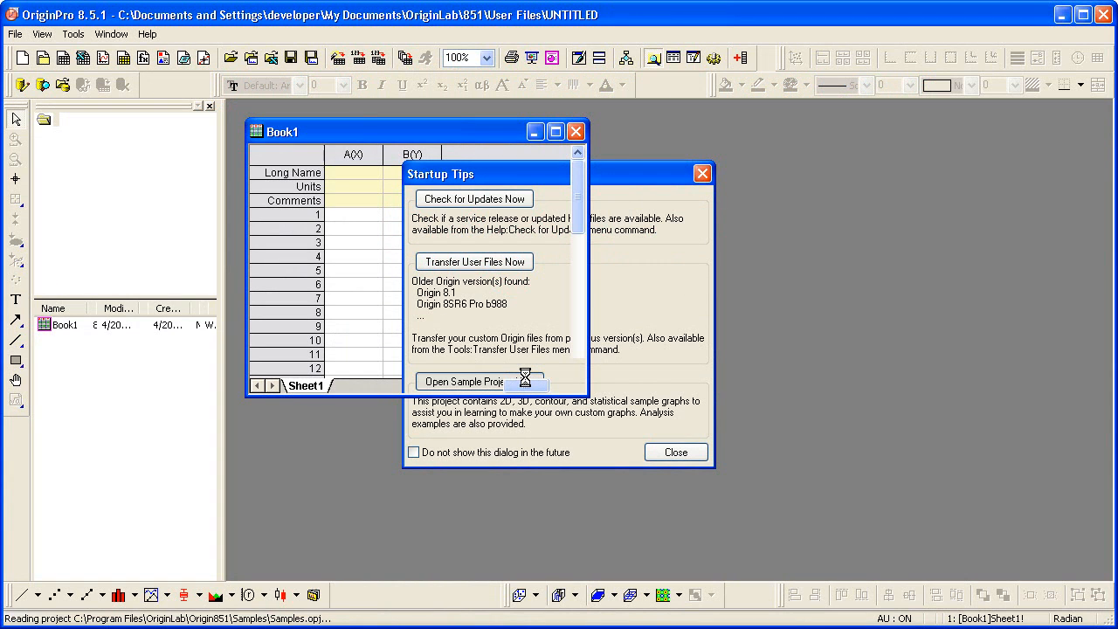
left_click(461, 381)
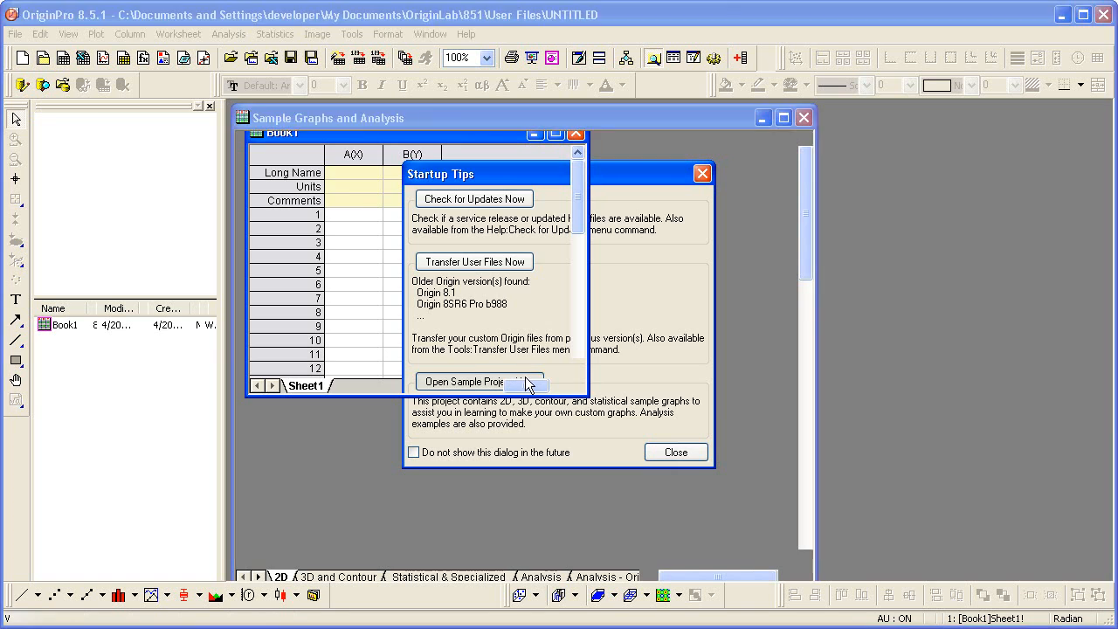
Browse the 3D and Contour, Analysis and Analysis - OriginPro sample tabs
left_click(462, 382)
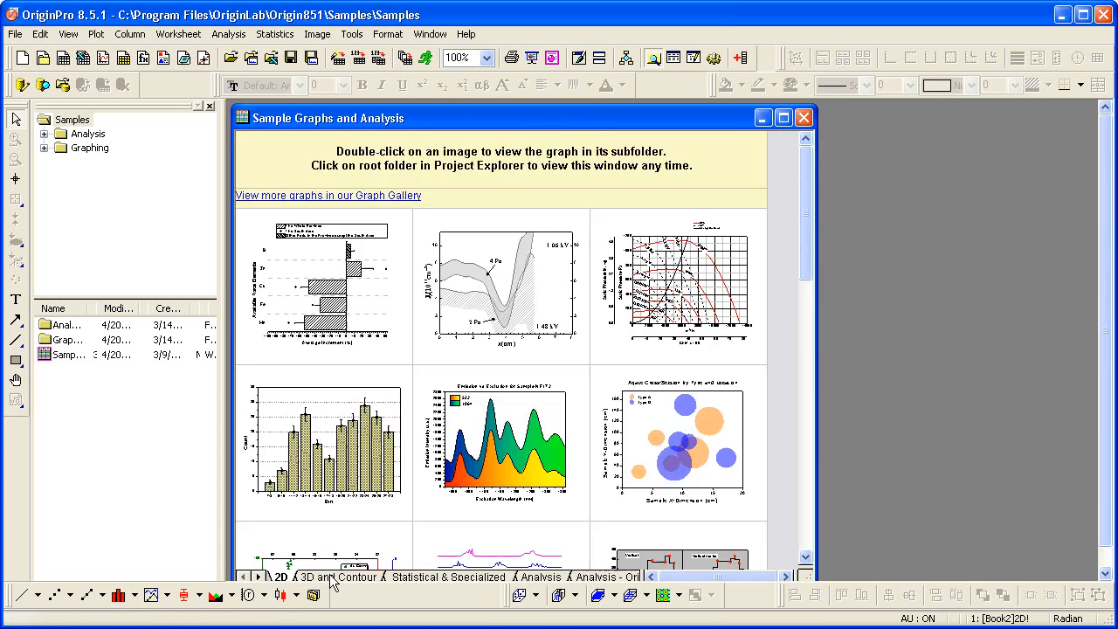
left_click(336, 577)
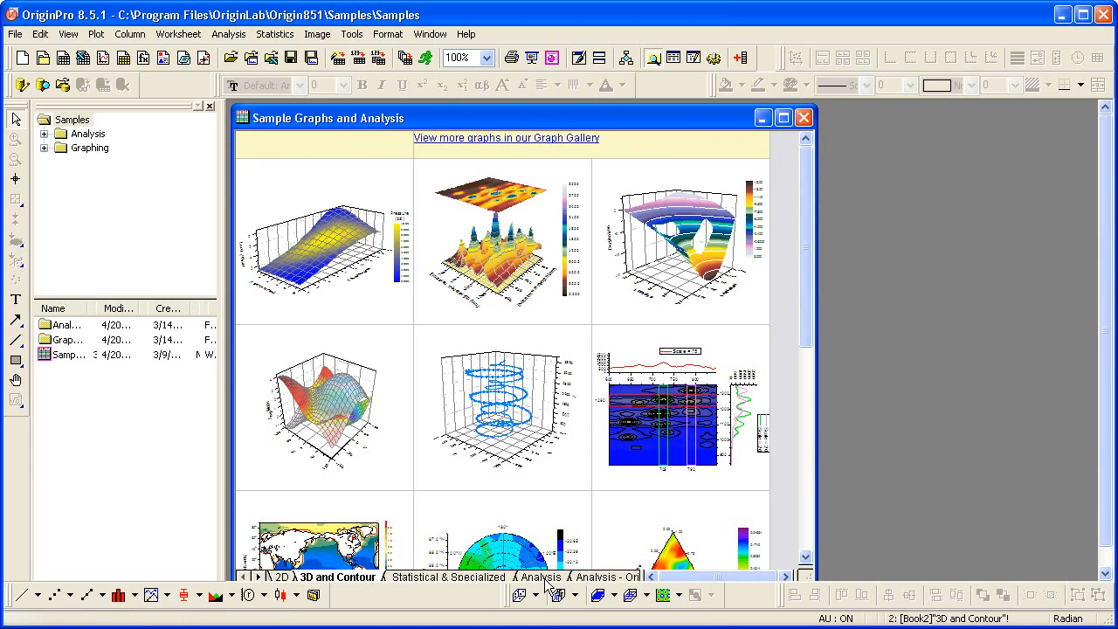
left_click(538, 576)
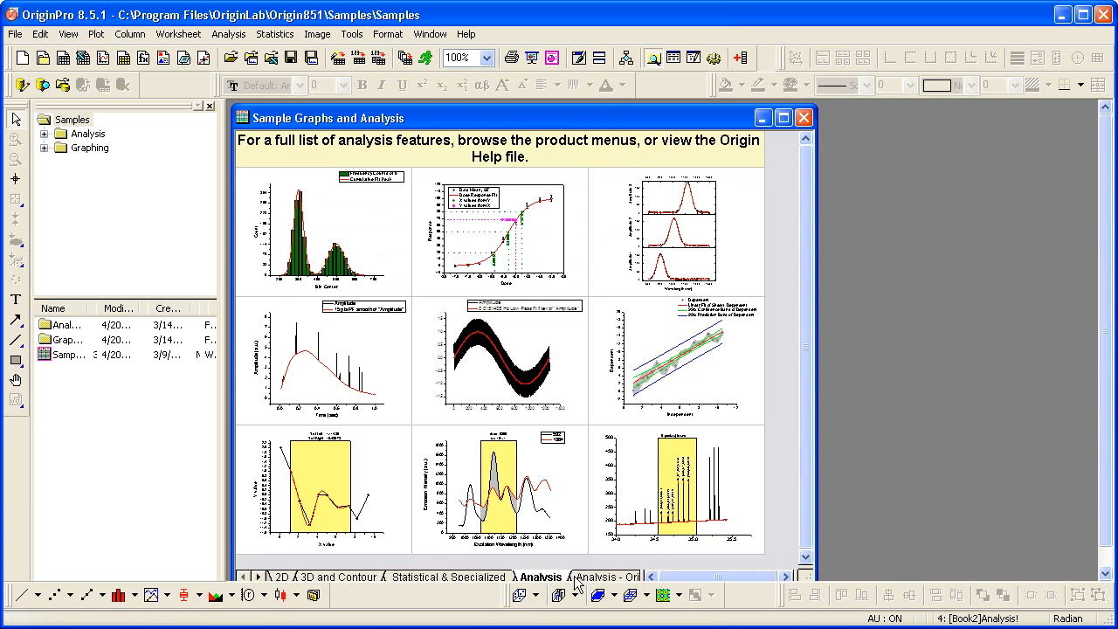
left_click(612, 576)
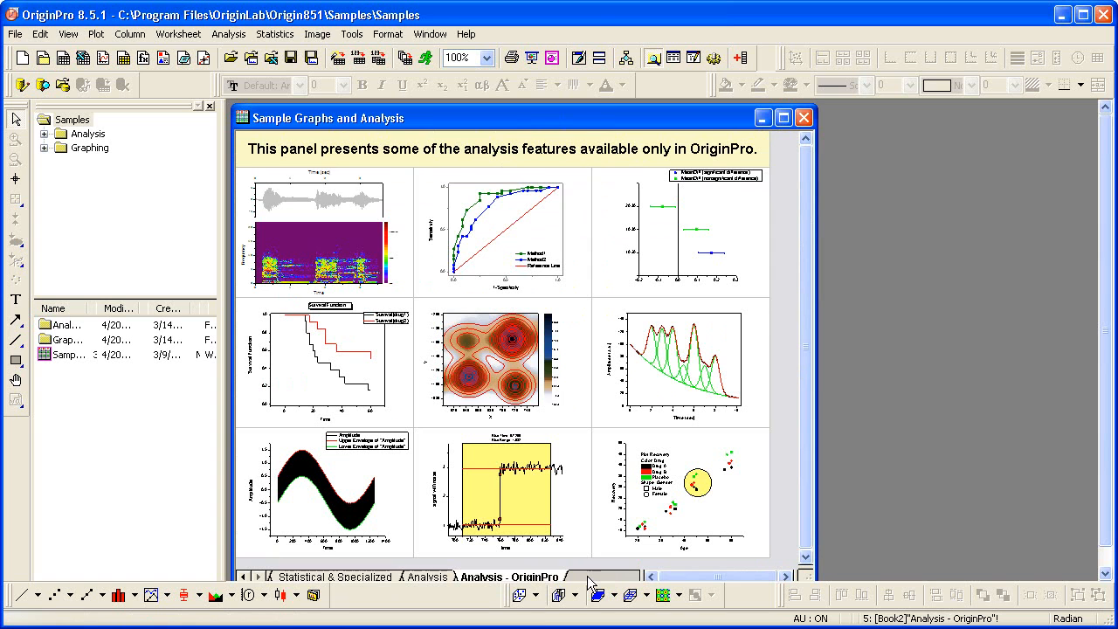
Maximize the Sample Graphs and Analysis window and bring the earlier gallery tabs back
left_click(782, 117)
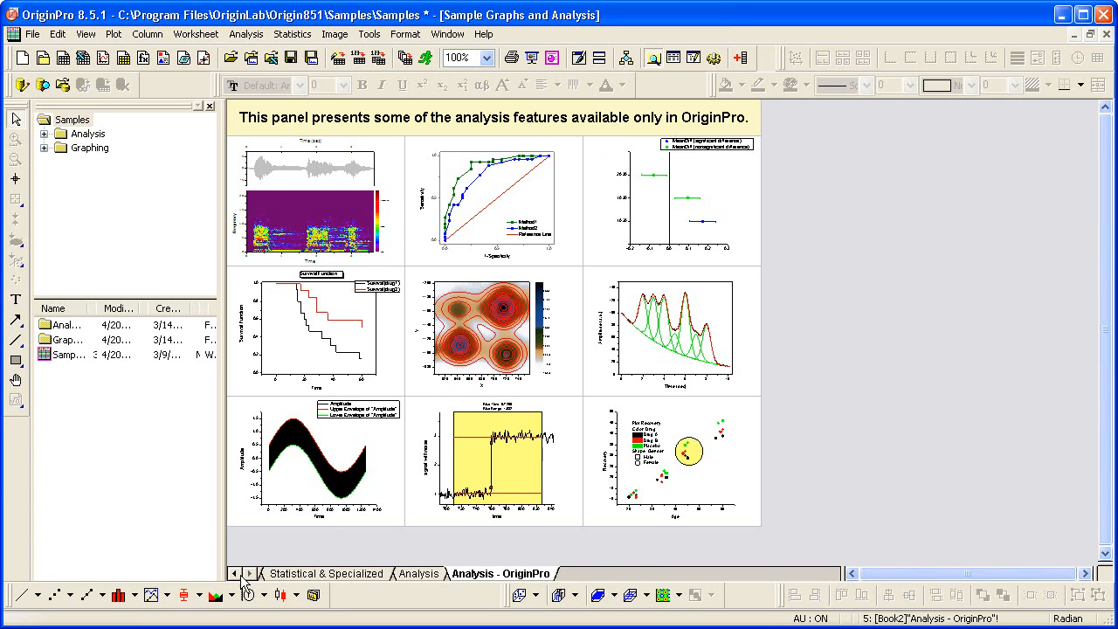
left_click(236, 573)
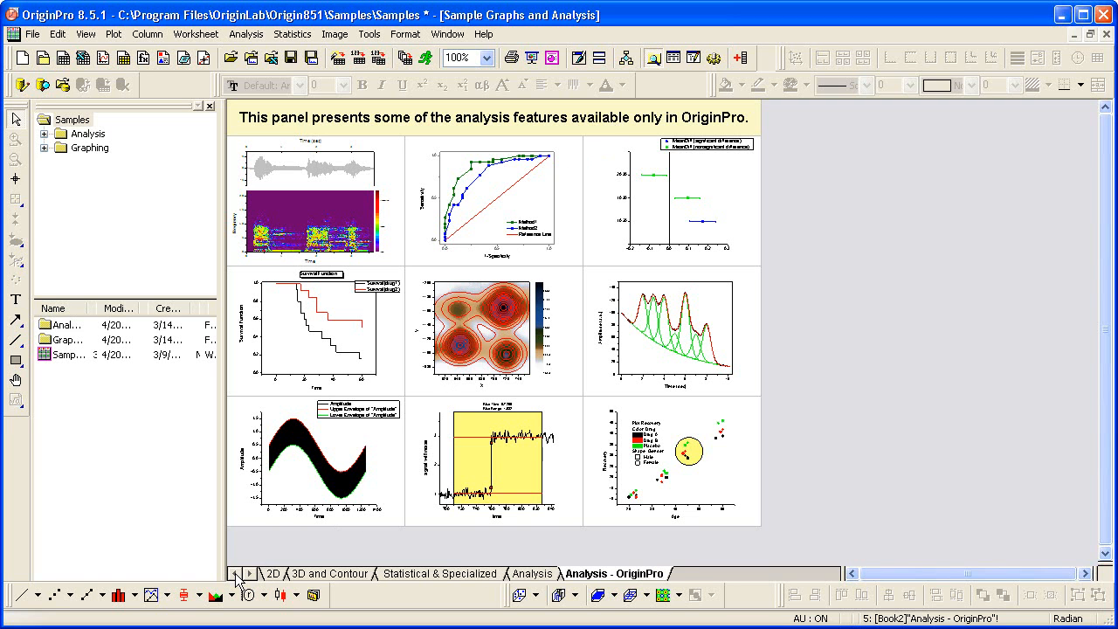
left_click(271, 573)
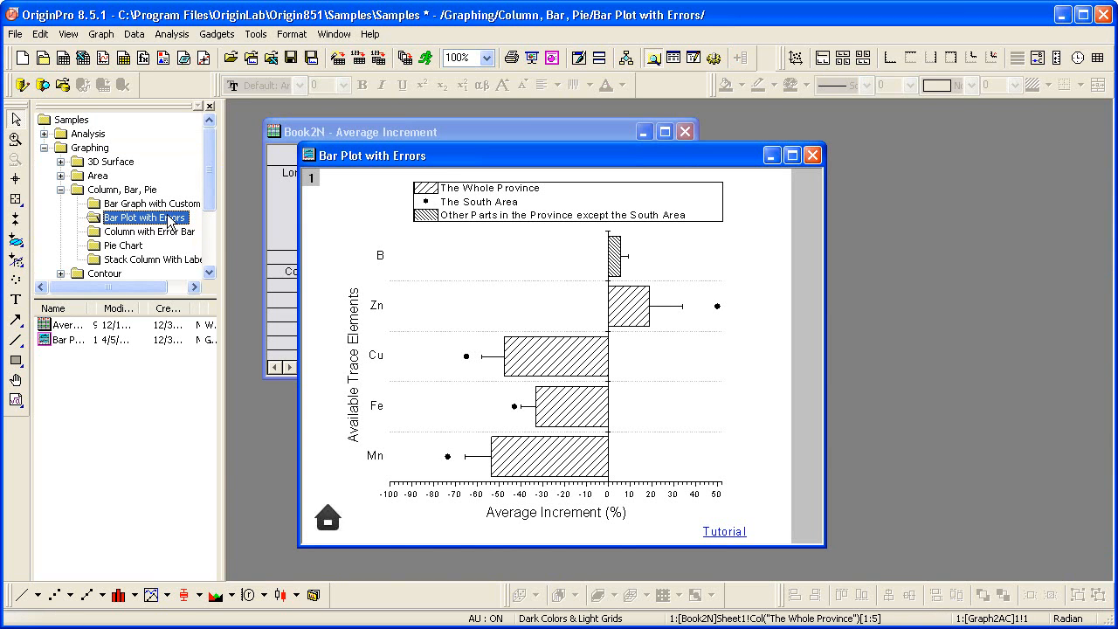
mouse_move(317, 236)
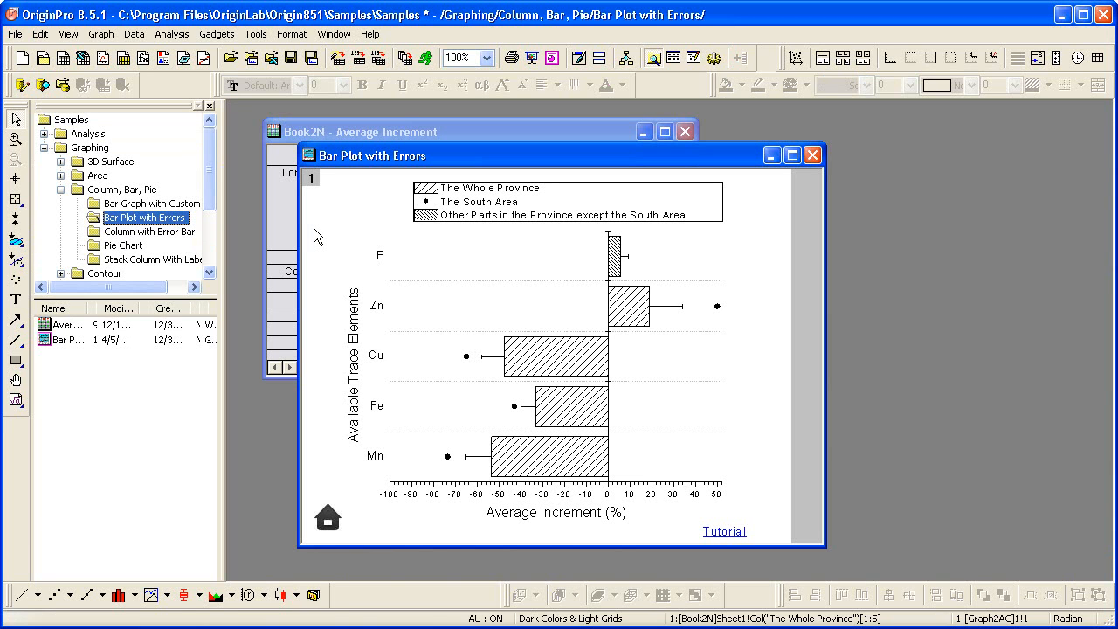
mouse_move(720, 535)
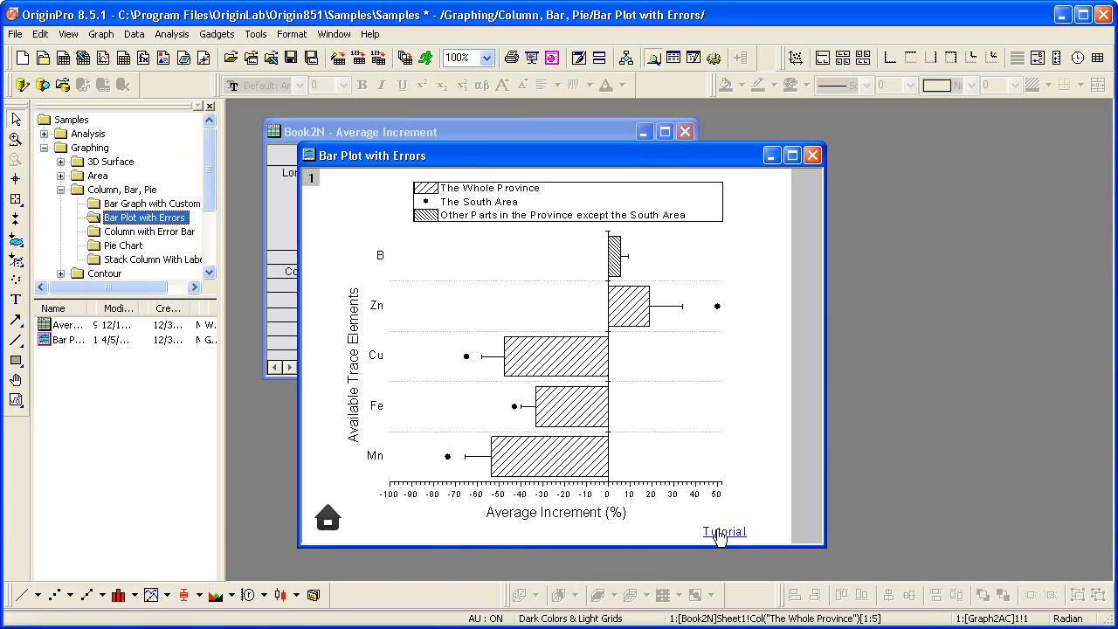
Open the Bar and Scatter Plot with Error Bar tutorial and scroll to its Steps
left_click(723, 531)
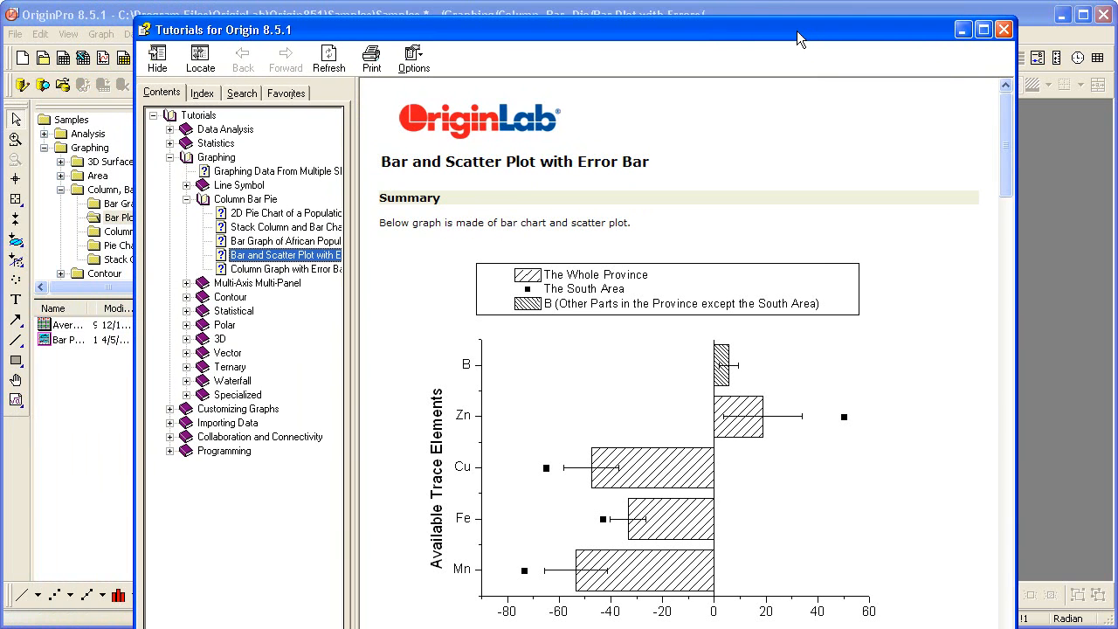
mouse_move(882, 311)
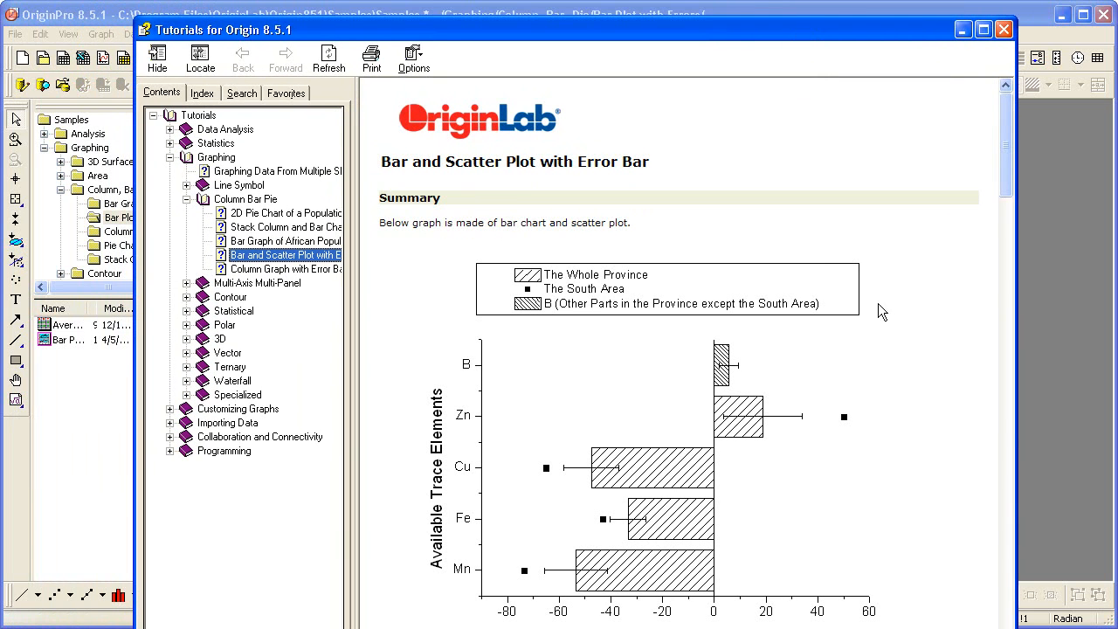
scroll("down", 3)
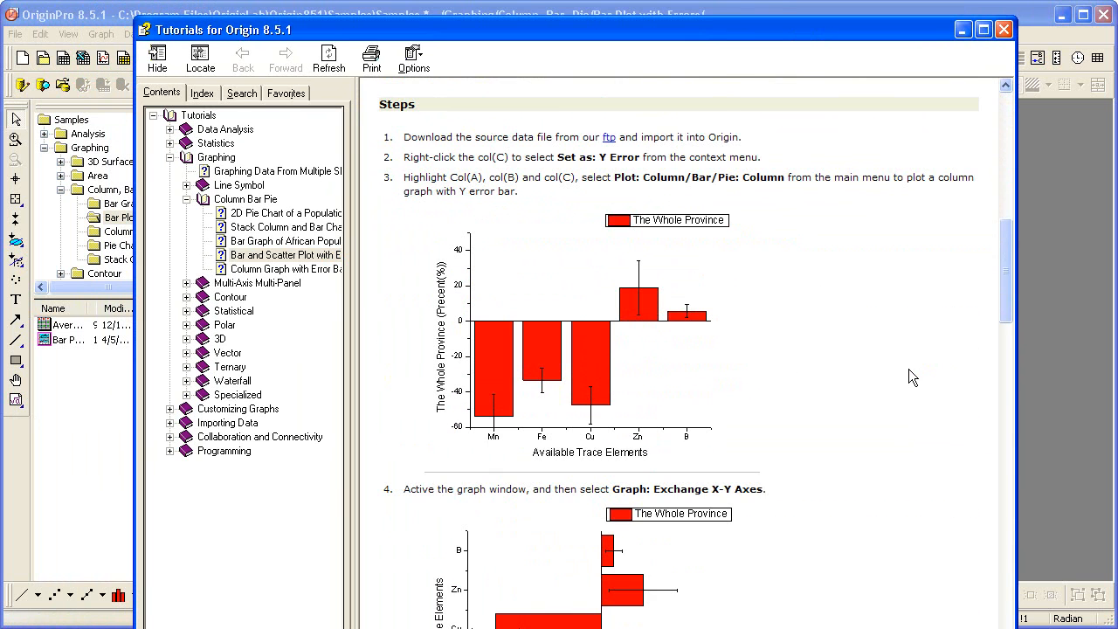
scroll("down", 3)
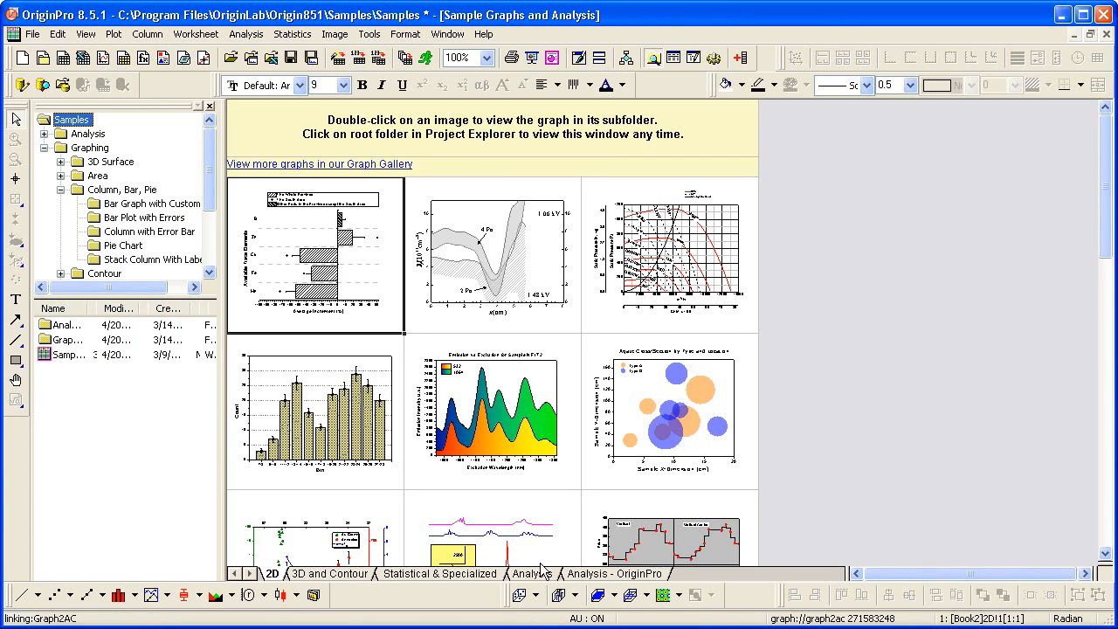
Switch the sample gallery to the Analysis tab
left_click(530, 573)
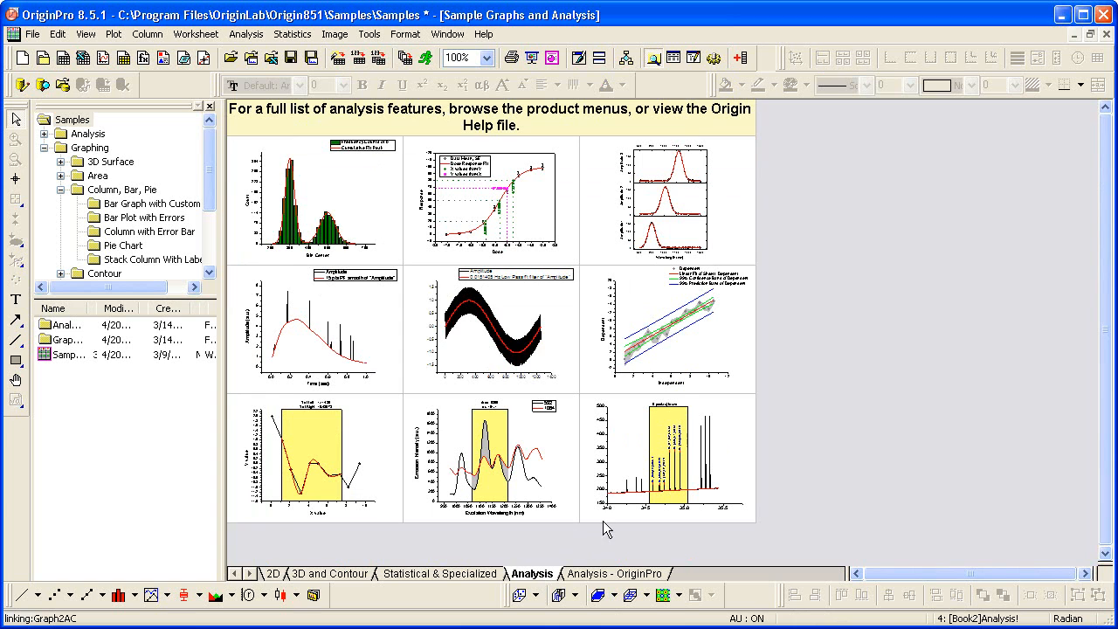
mouse_move(689, 347)
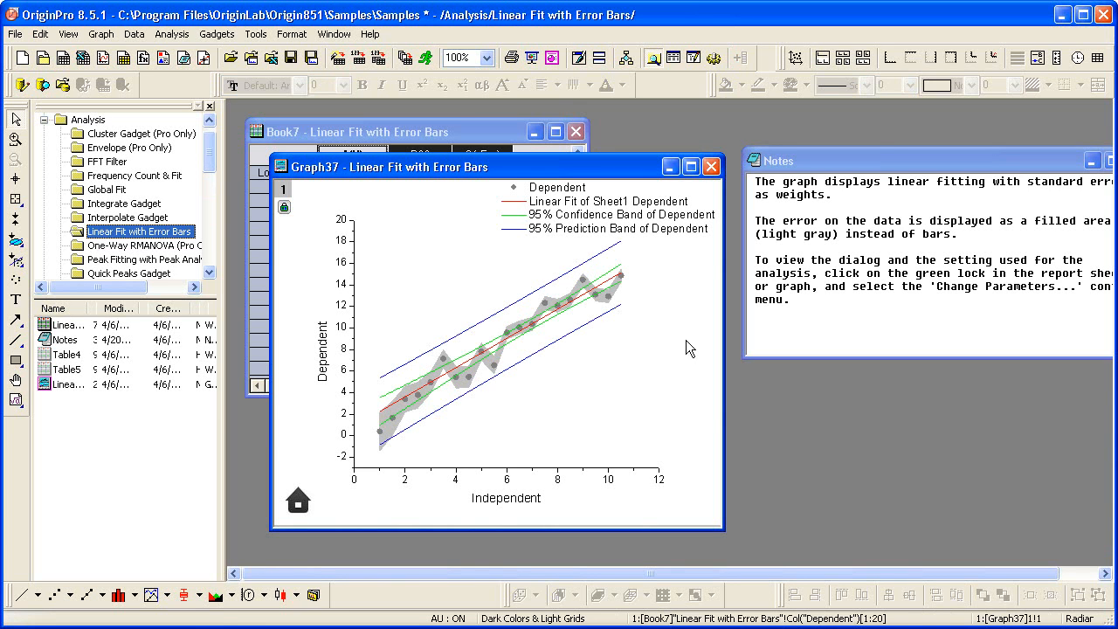
mouse_move(448, 184)
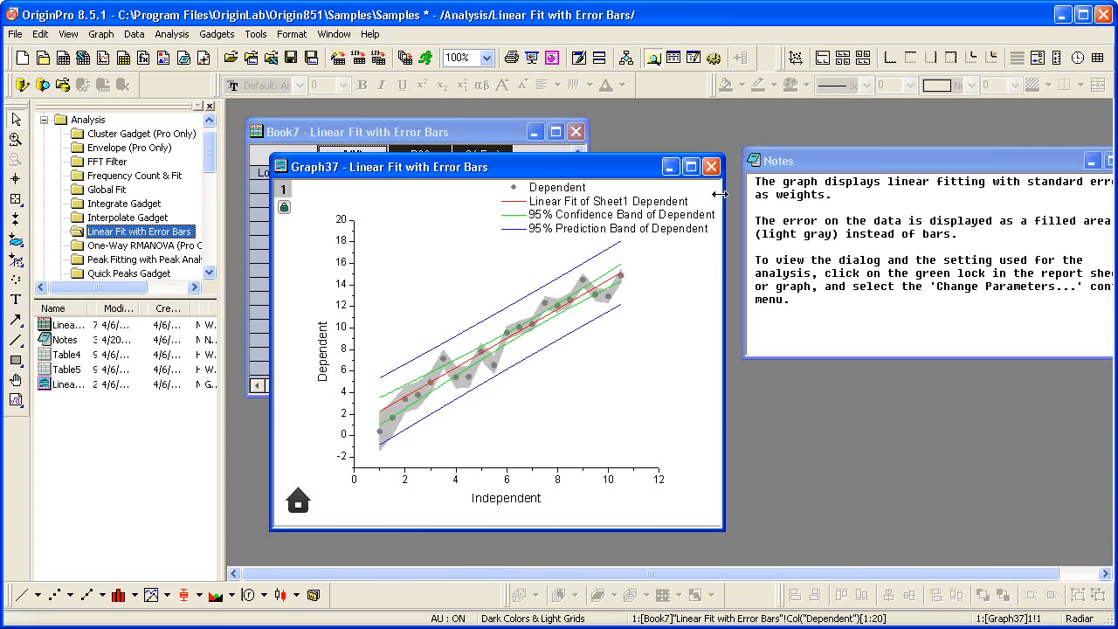
mouse_move(842, 187)
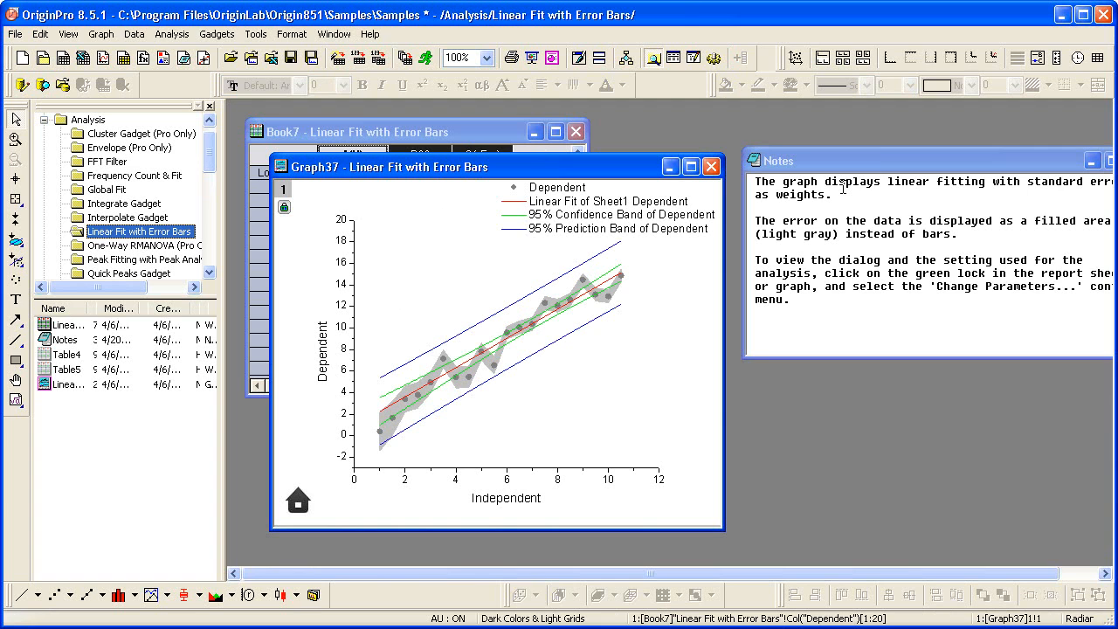
mouse_move(540, 266)
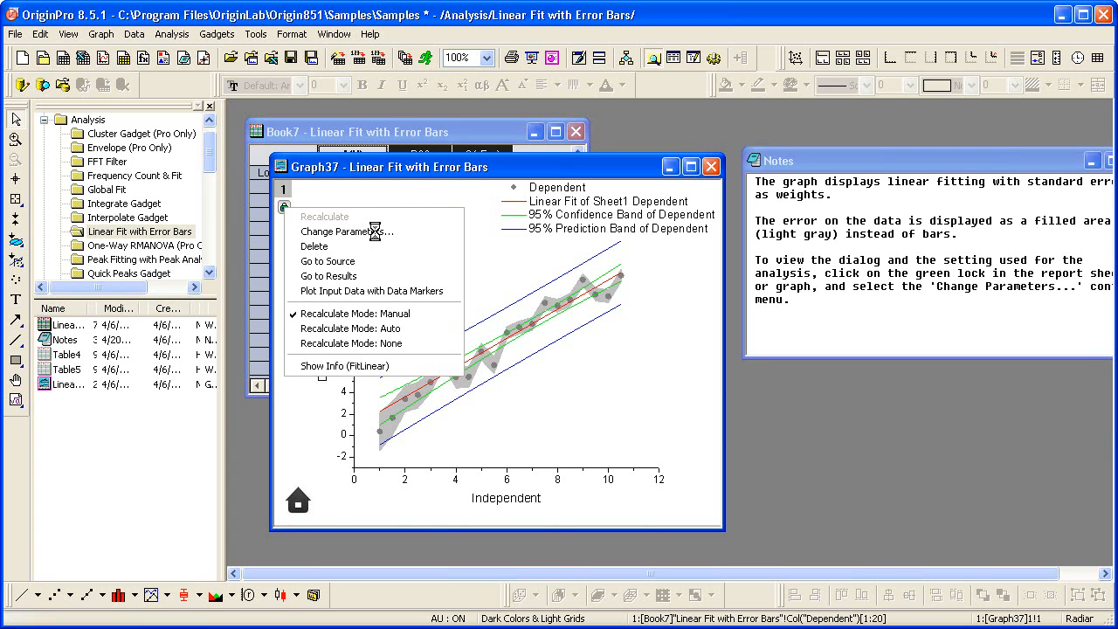
Open the Linear Fit settings, tick R Value under Fit Statistics, and review remaining options
left_click(342, 231)
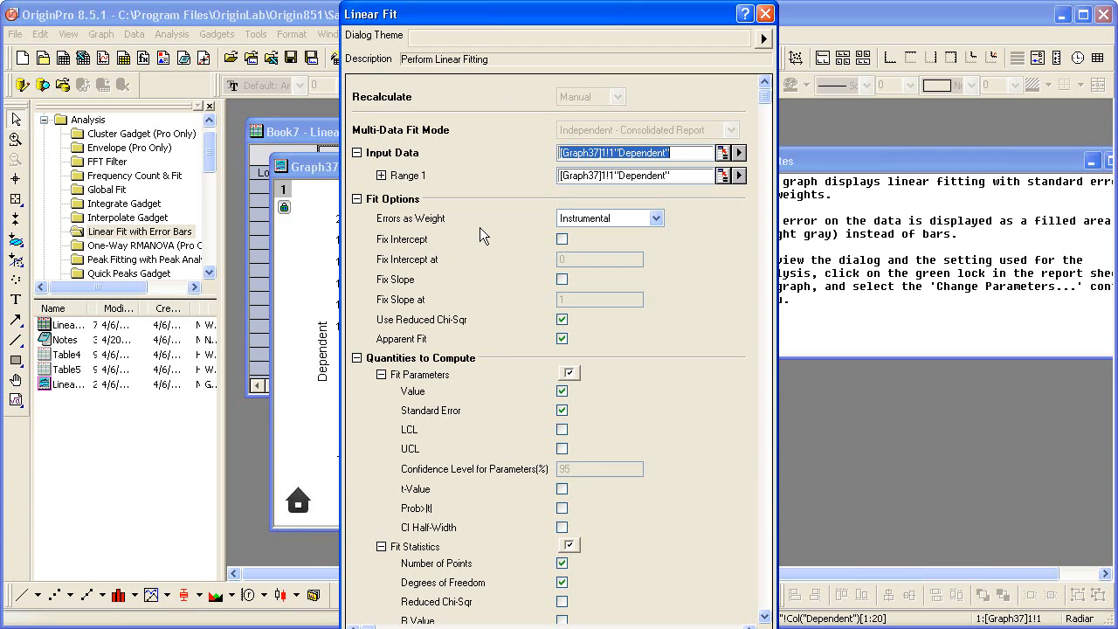
mouse_move(371, 369)
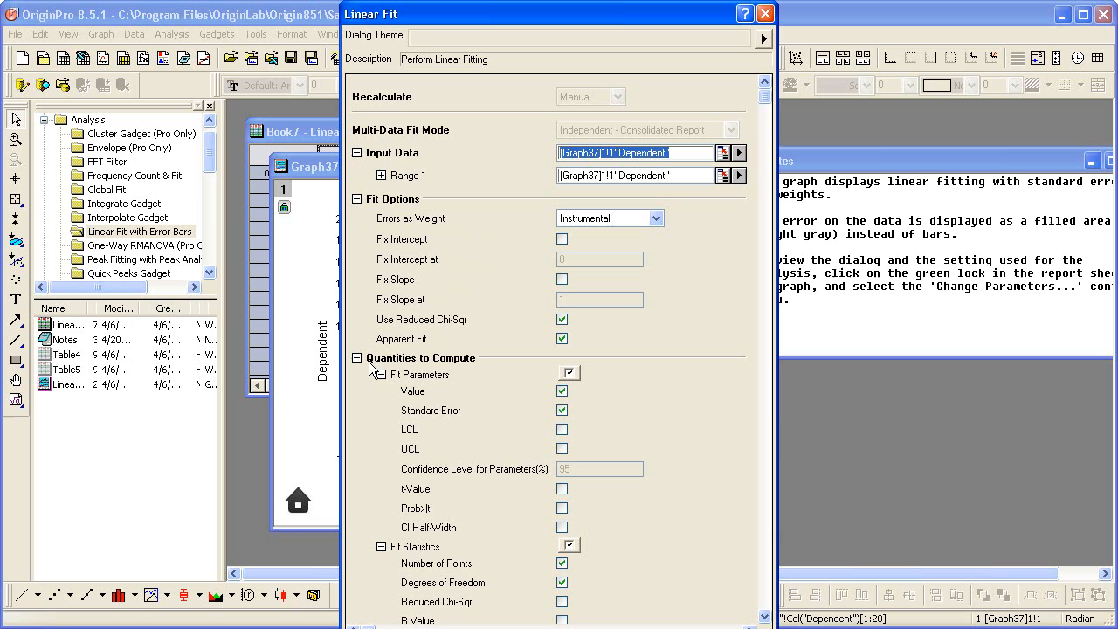
mouse_move(472, 436)
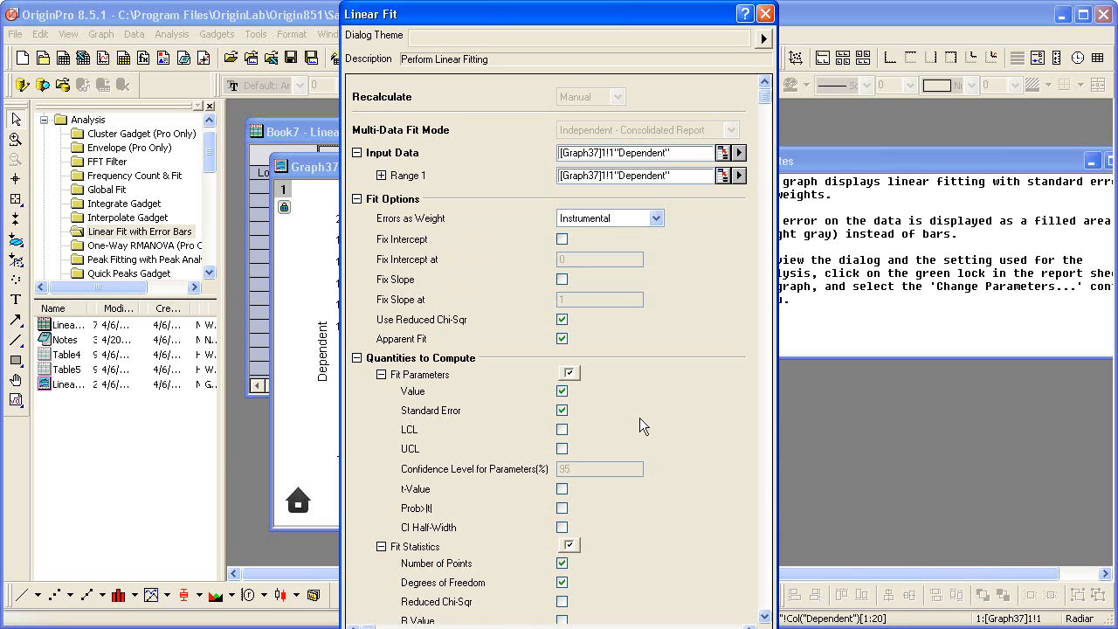
scroll("down", 3)
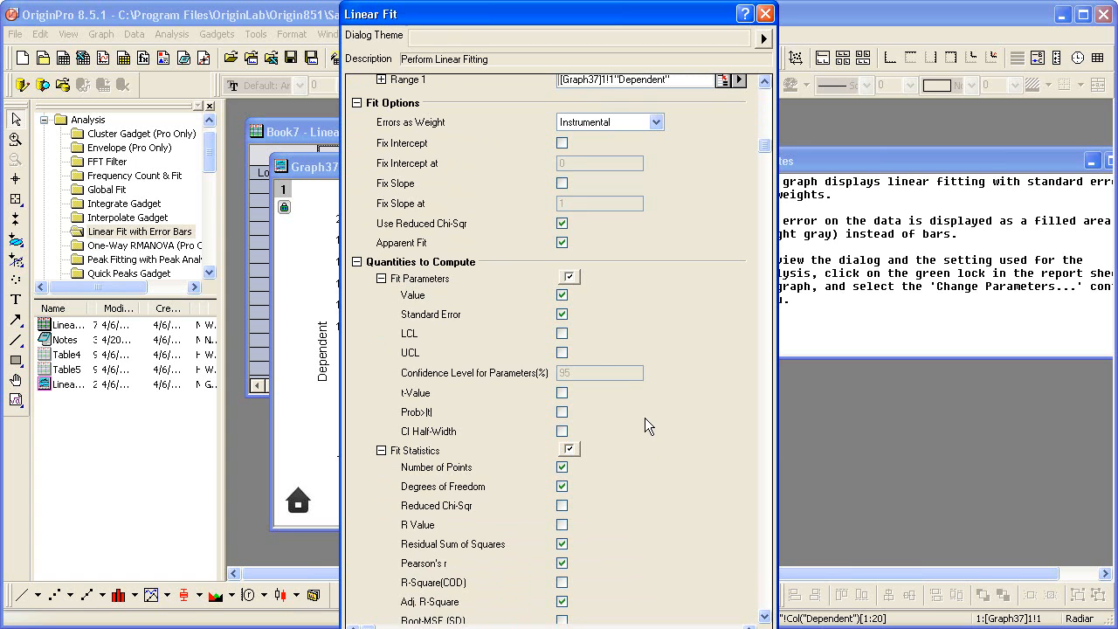
left_click(561, 524)
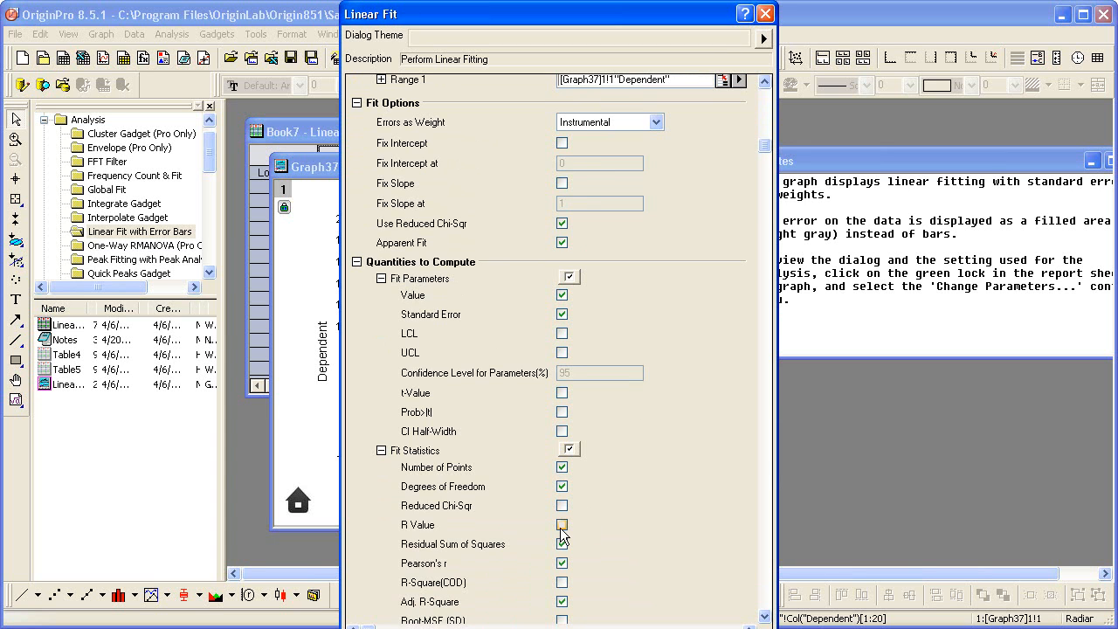
left_click(561, 524)
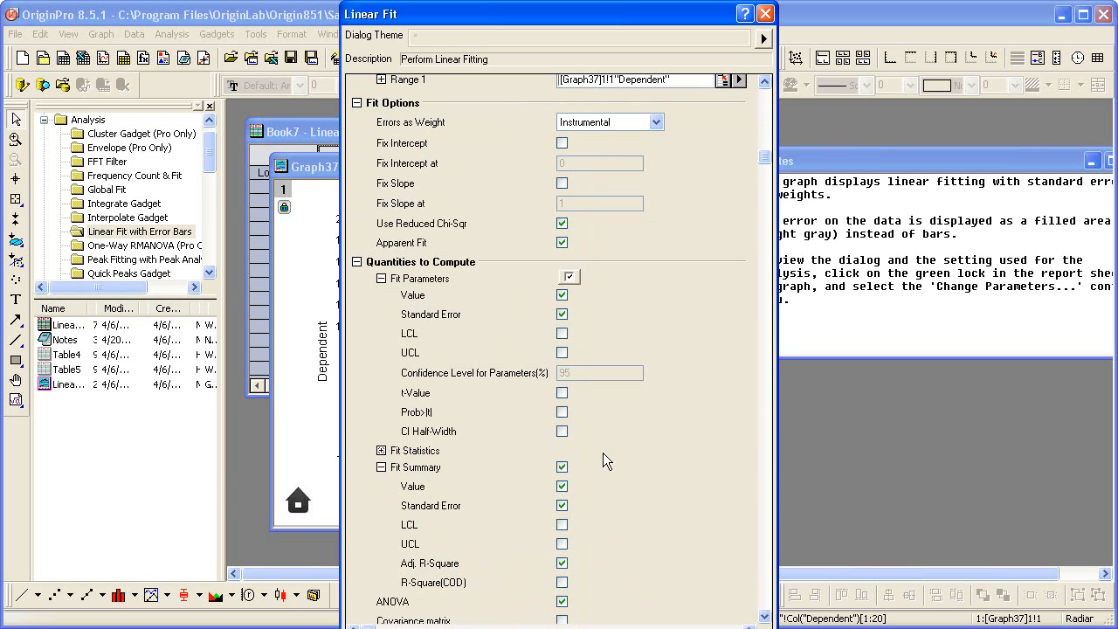
scroll("down", 3)
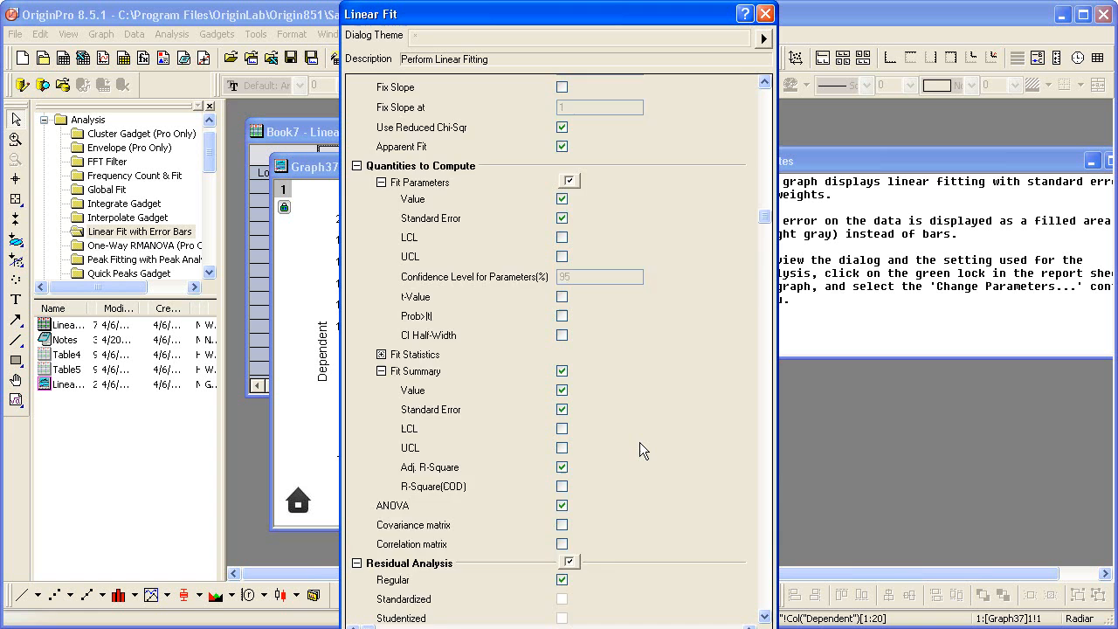
scroll("down", 3)
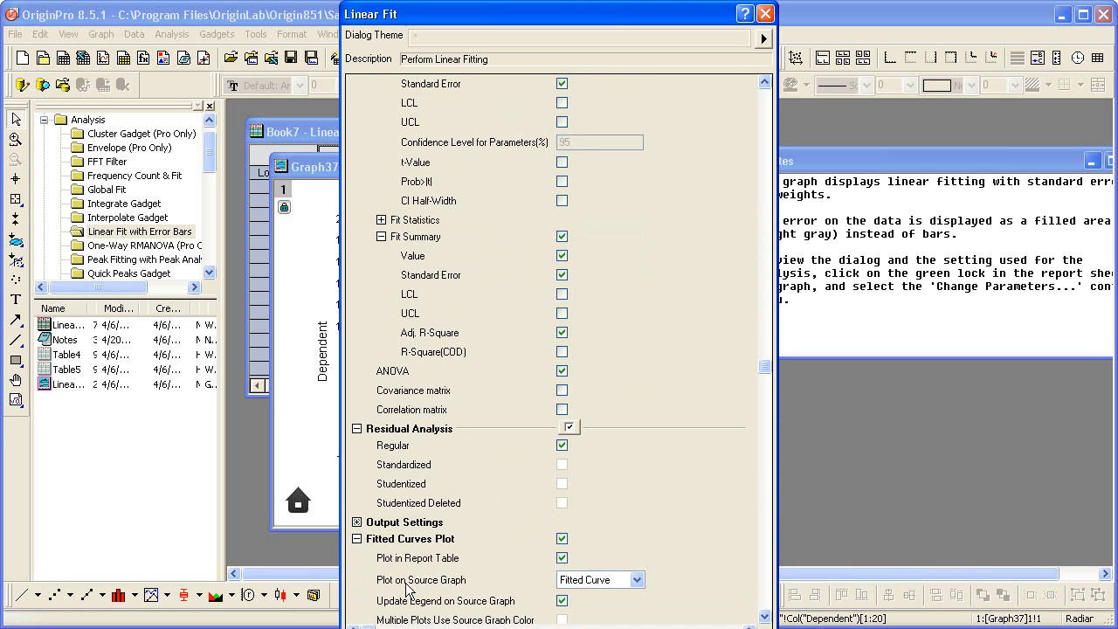
scroll("down", 3)
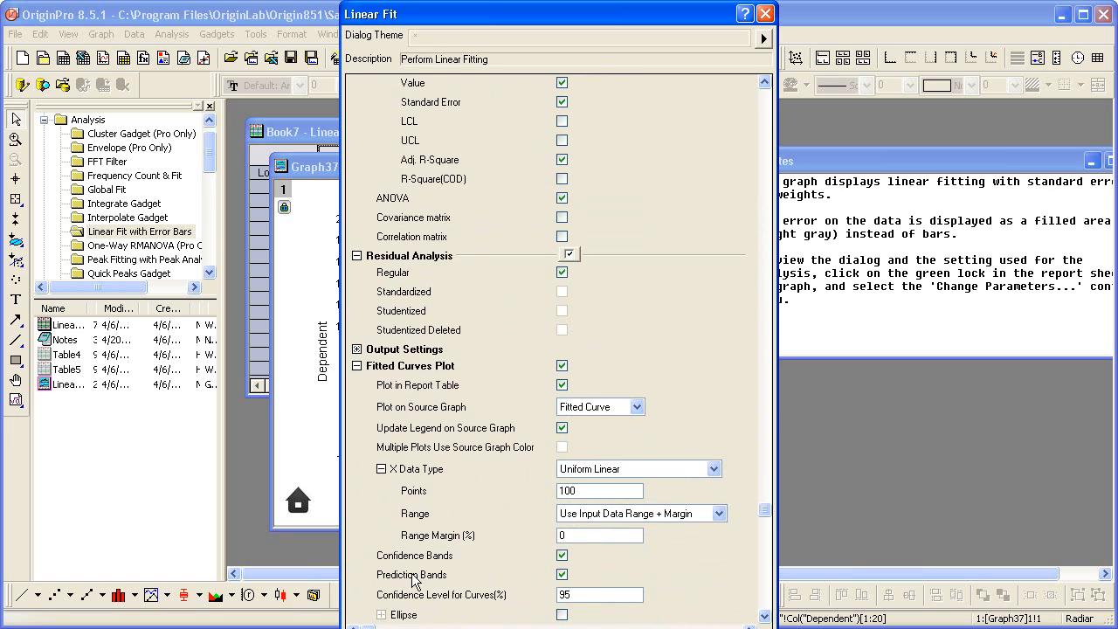
mouse_move(427, 584)
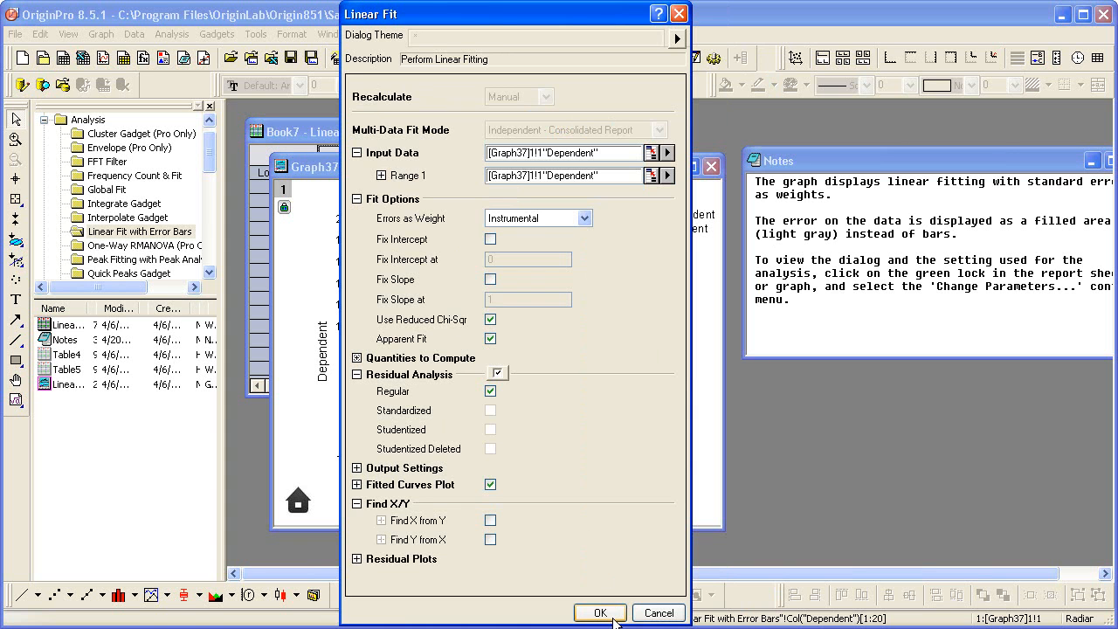
Apply the fit with OK and scroll through the FitLinear1 report in Book7
left_click(599, 612)
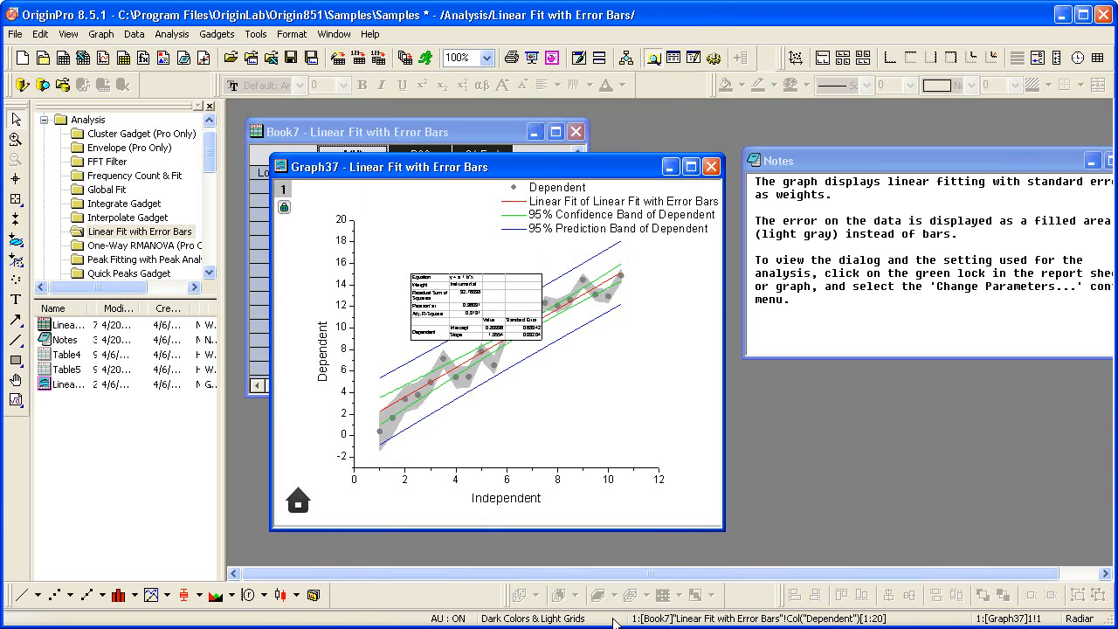
mouse_move(615, 615)
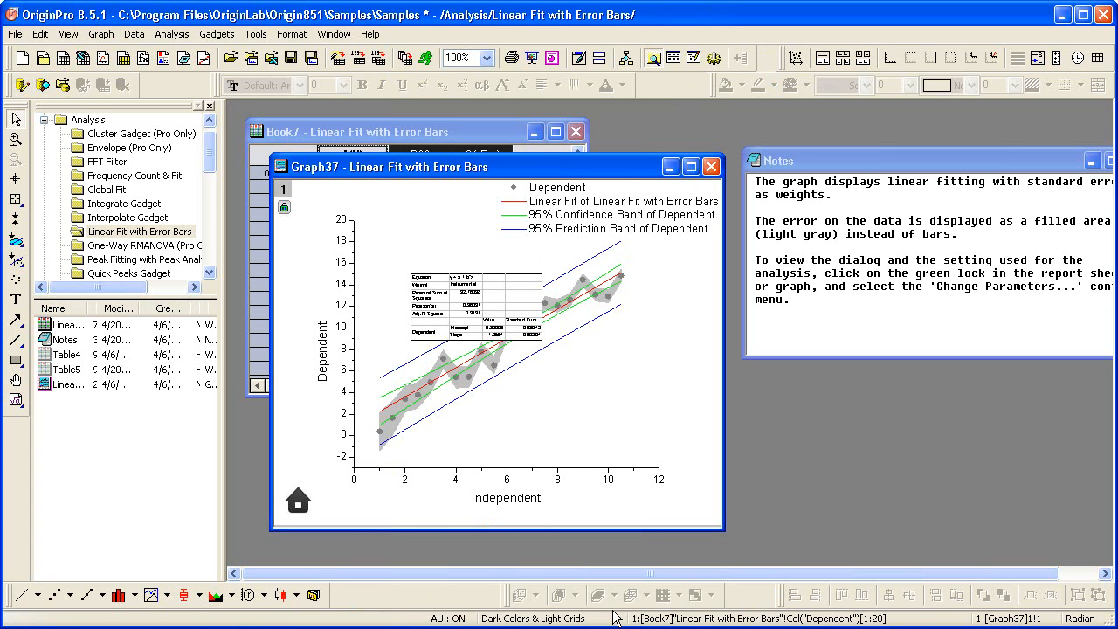
mouse_move(498, 138)
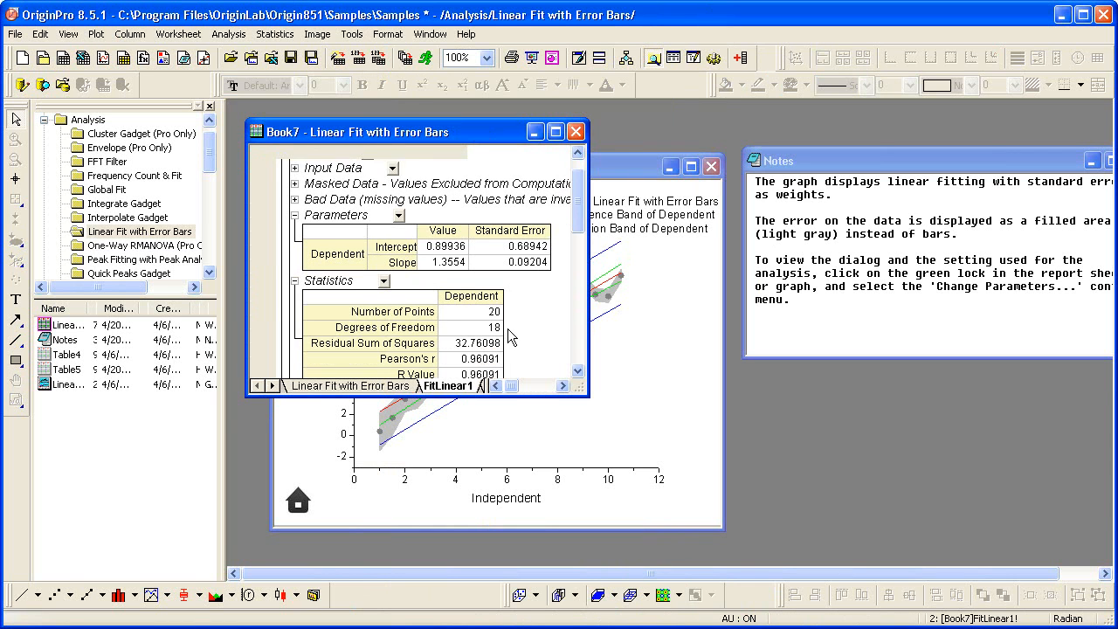
scroll("down", 3)
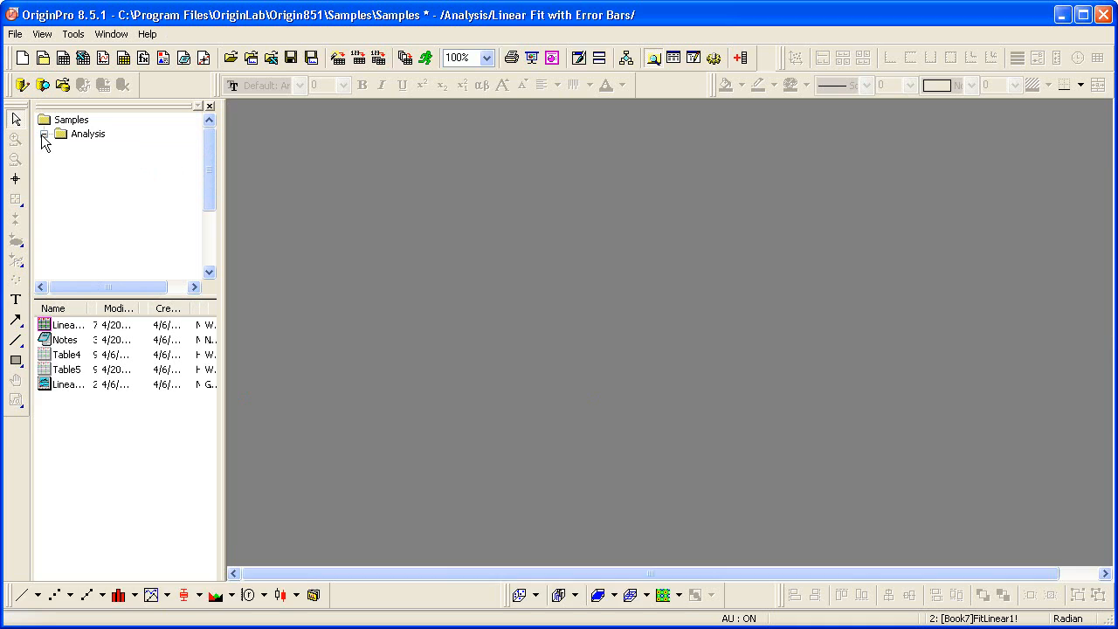
Open Double-Y from Graphing > Multi Axis and Multi Panel, then its Tutorial link
left_click(43, 134)
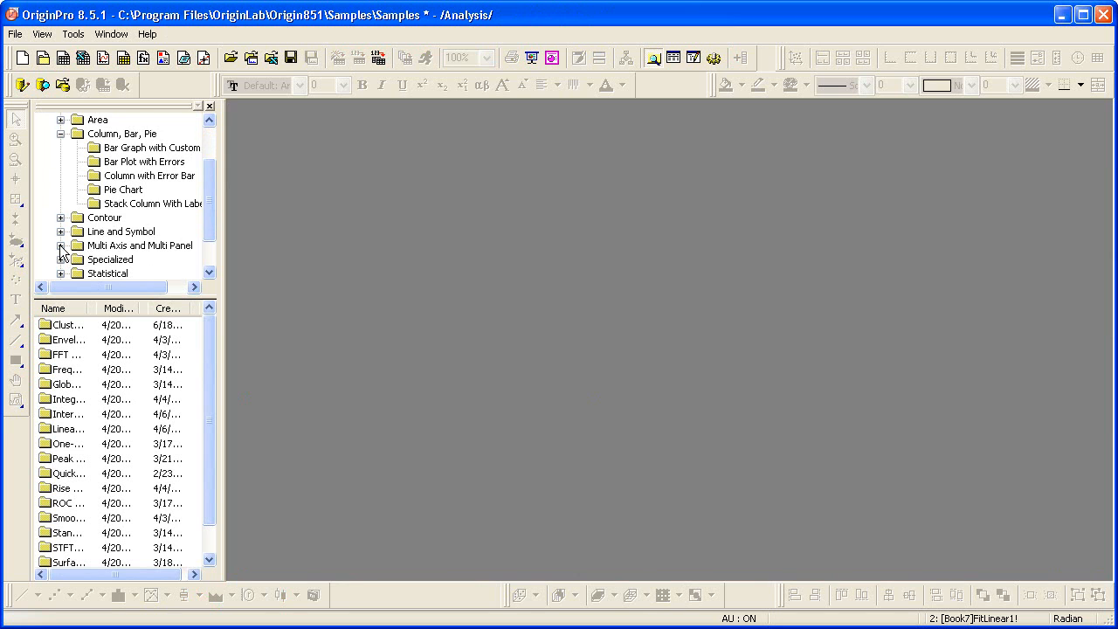
left_click(61, 245)
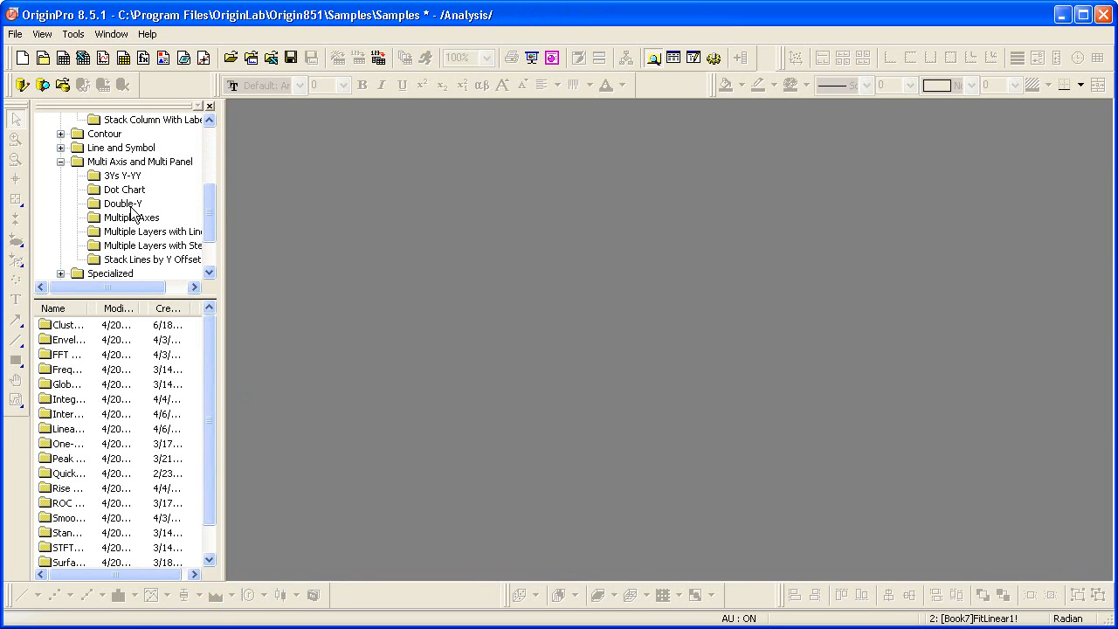
double_click(122, 202)
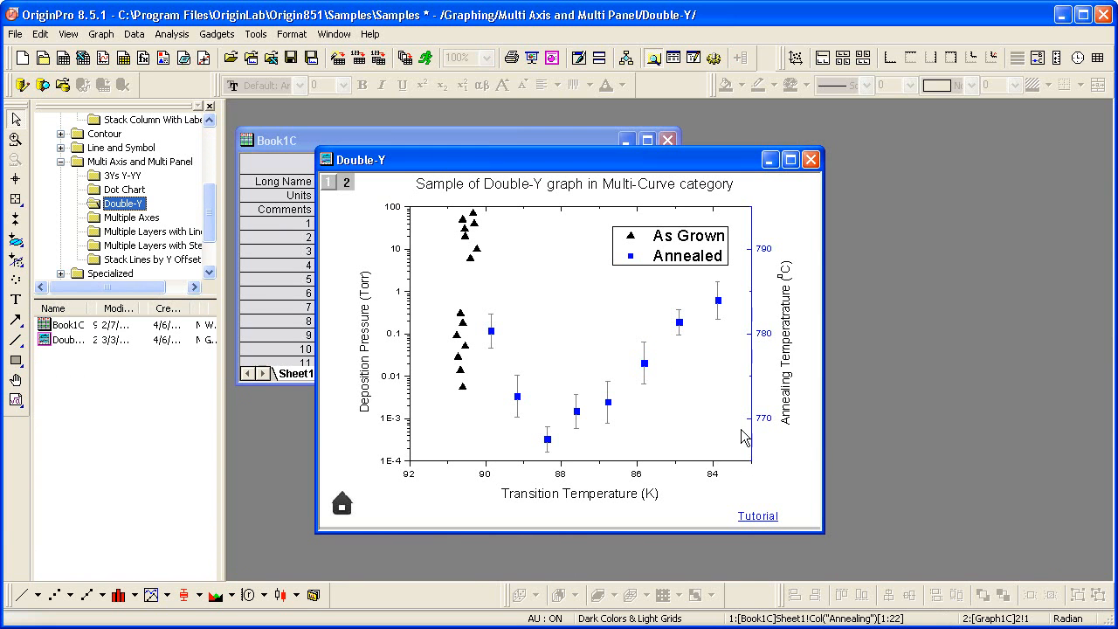
left_click(756, 515)
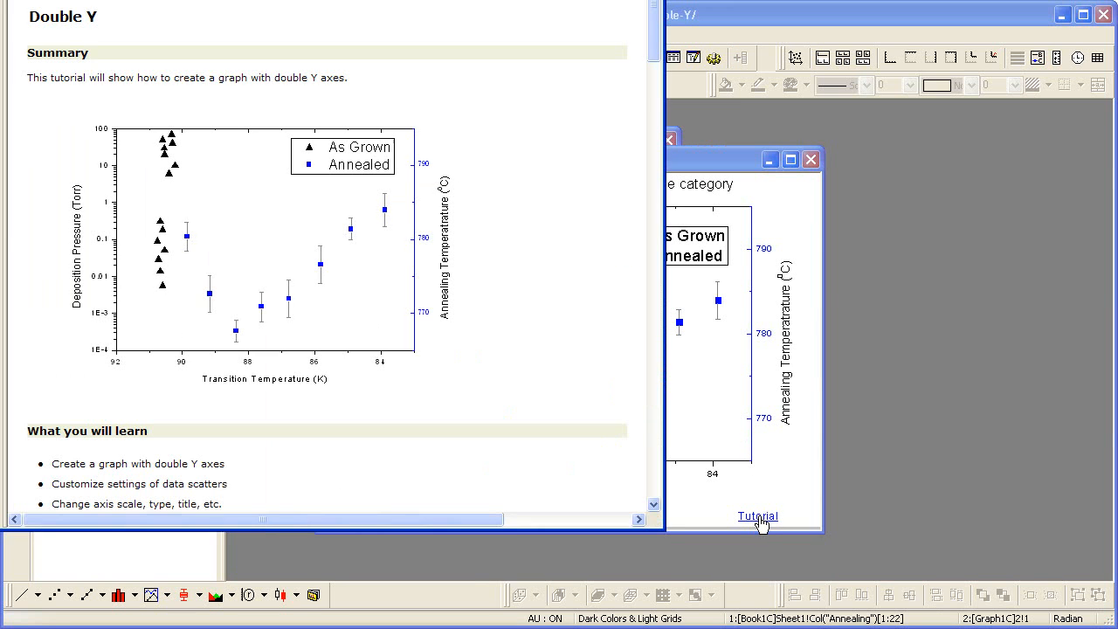
Browse the Double Y tutorial and close the Tutorials for Origin window
left_click(757, 515)
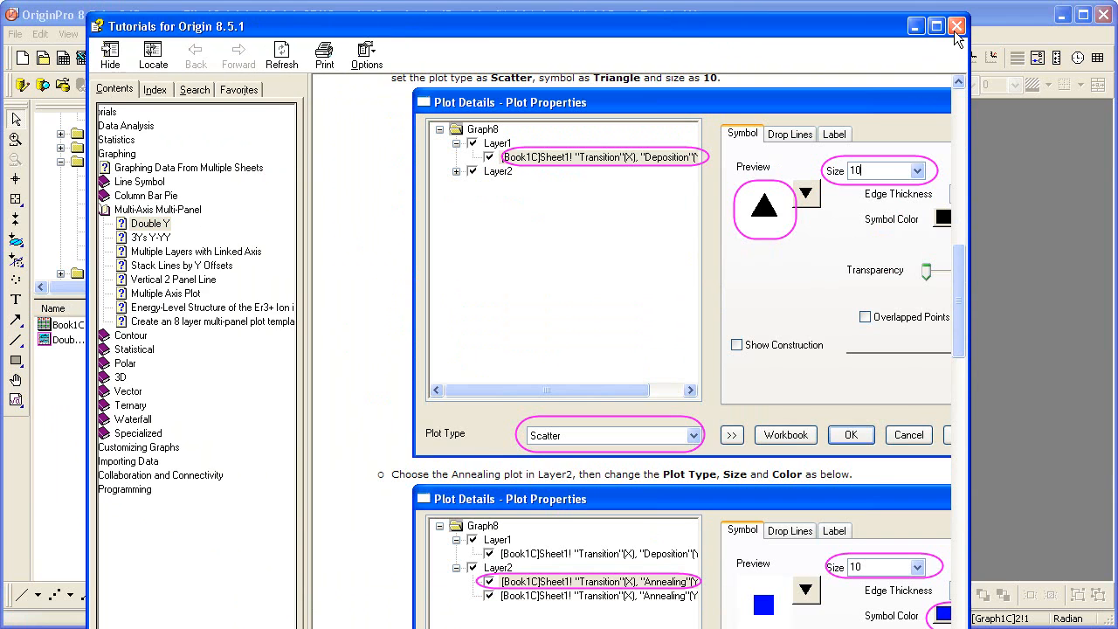
left_click(956, 26)
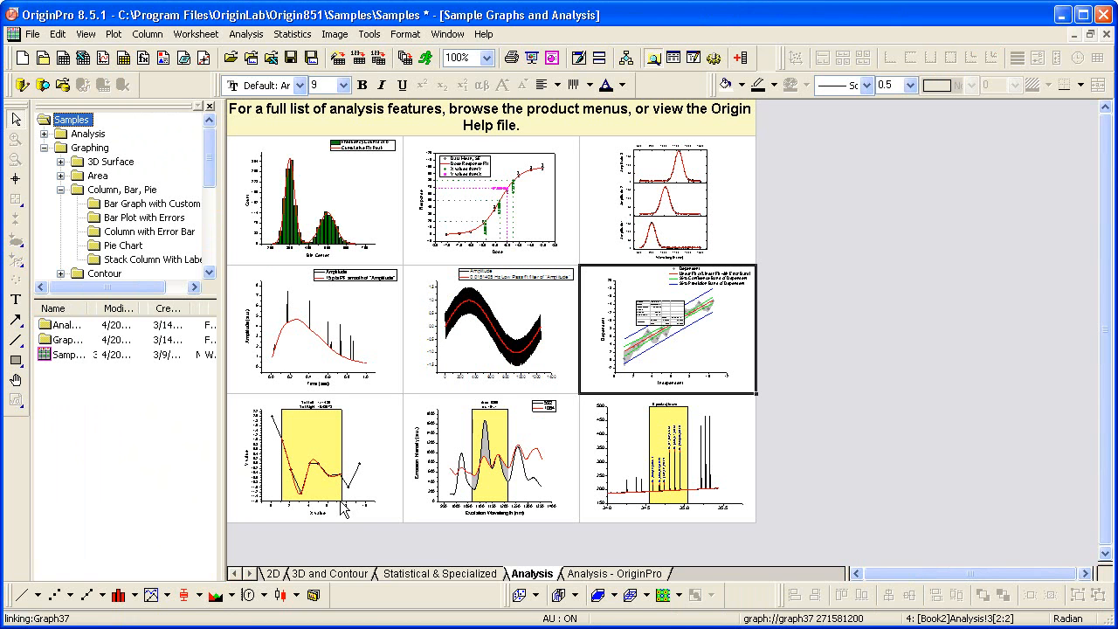
Show the 2D samples and follow 'View more graphs in our Graph Gallery'
left_click(275, 573)
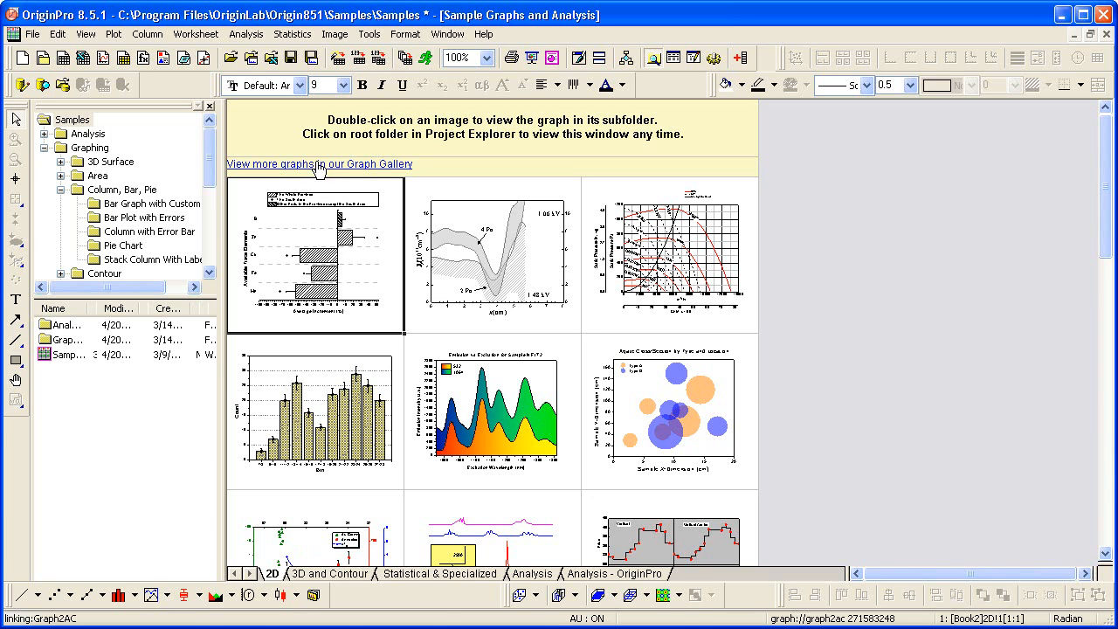
mouse_move(368, 167)
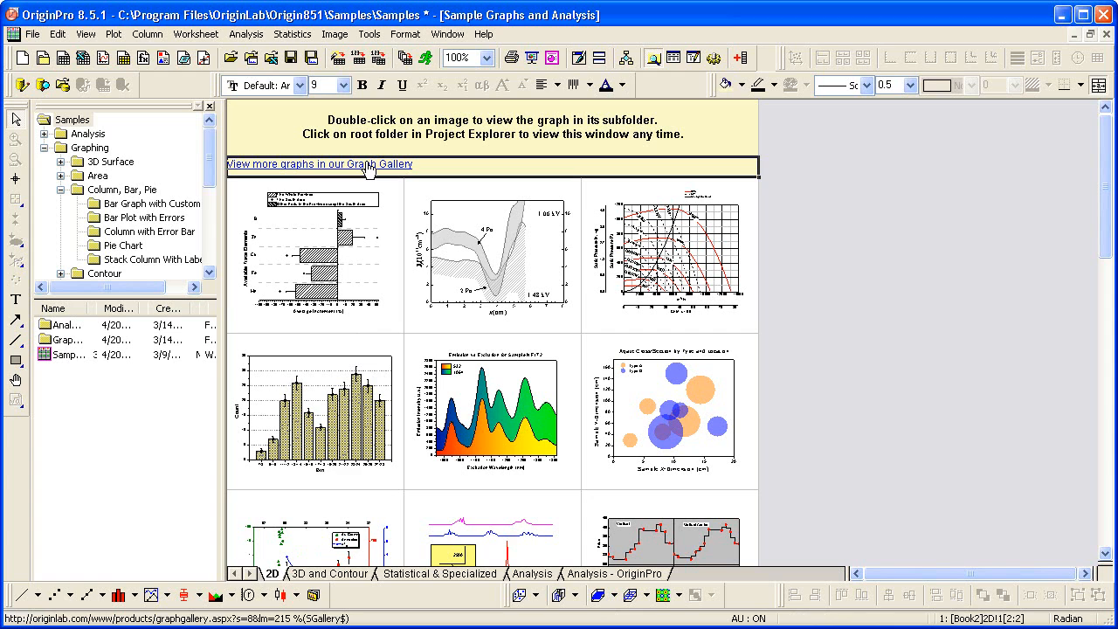
left_click(319, 164)
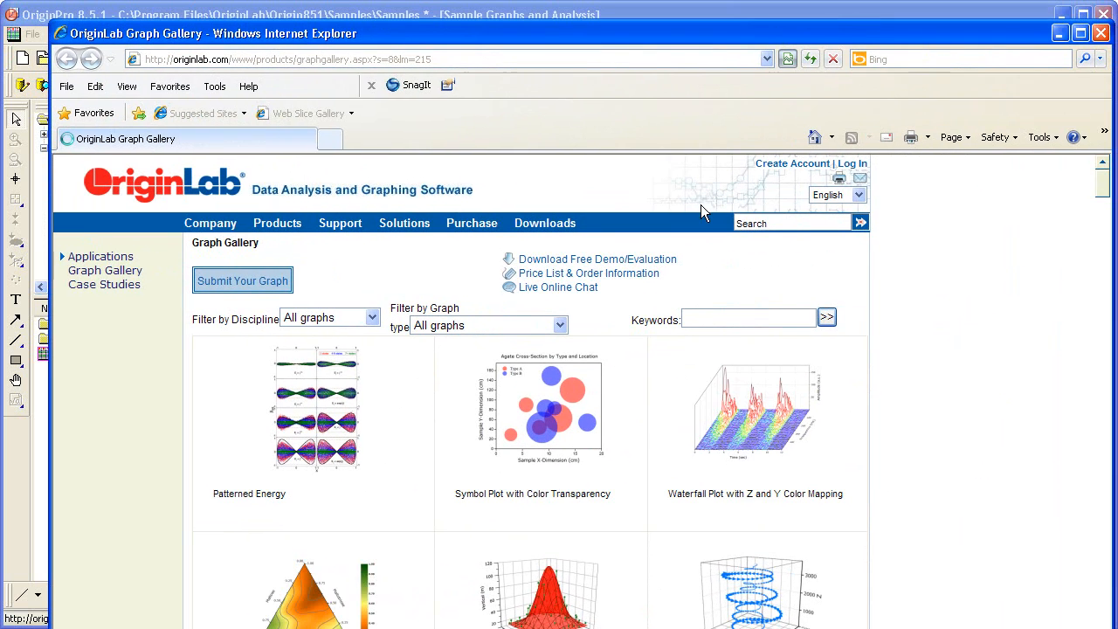
mouse_move(324, 340)
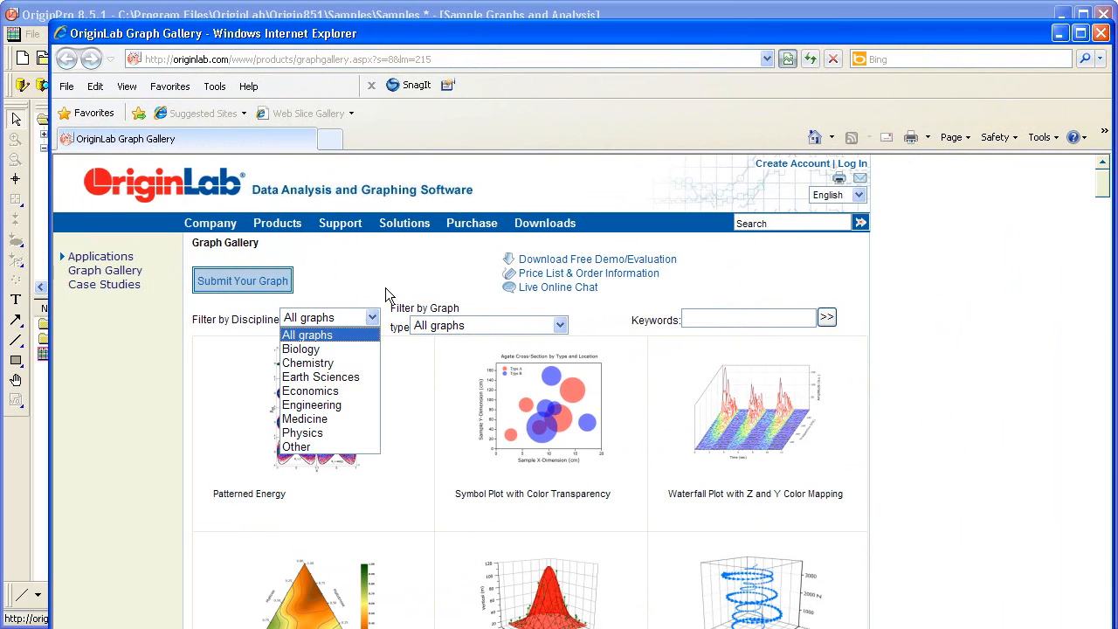
Browse the Graph Gallery's Filter by Discipline options, then return to Origin's File menu
left_click(559, 325)
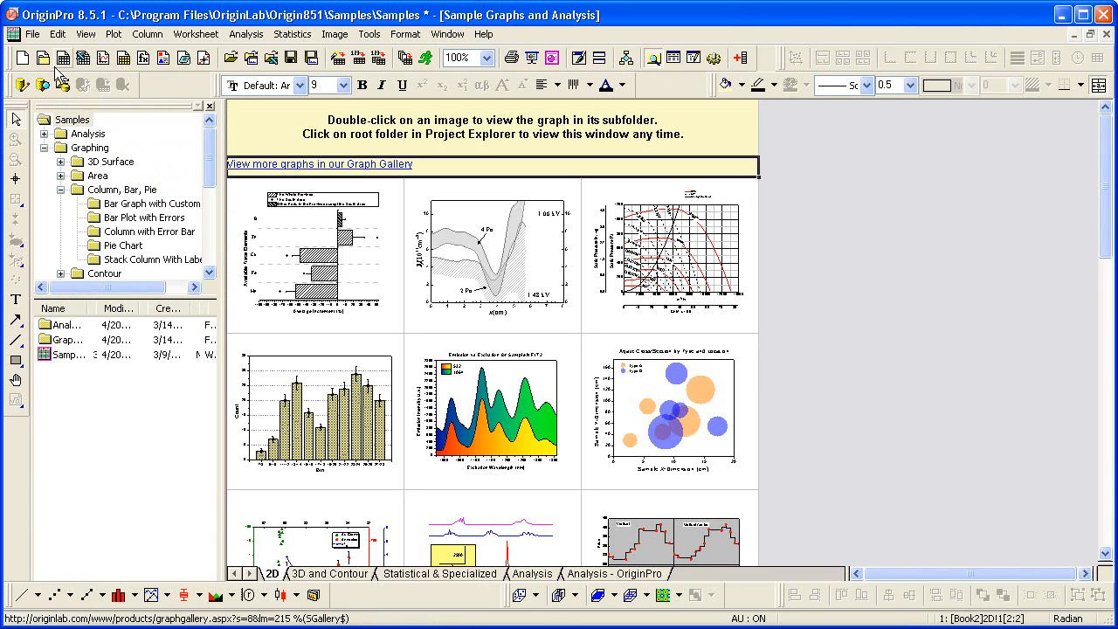
left_click(32, 34)
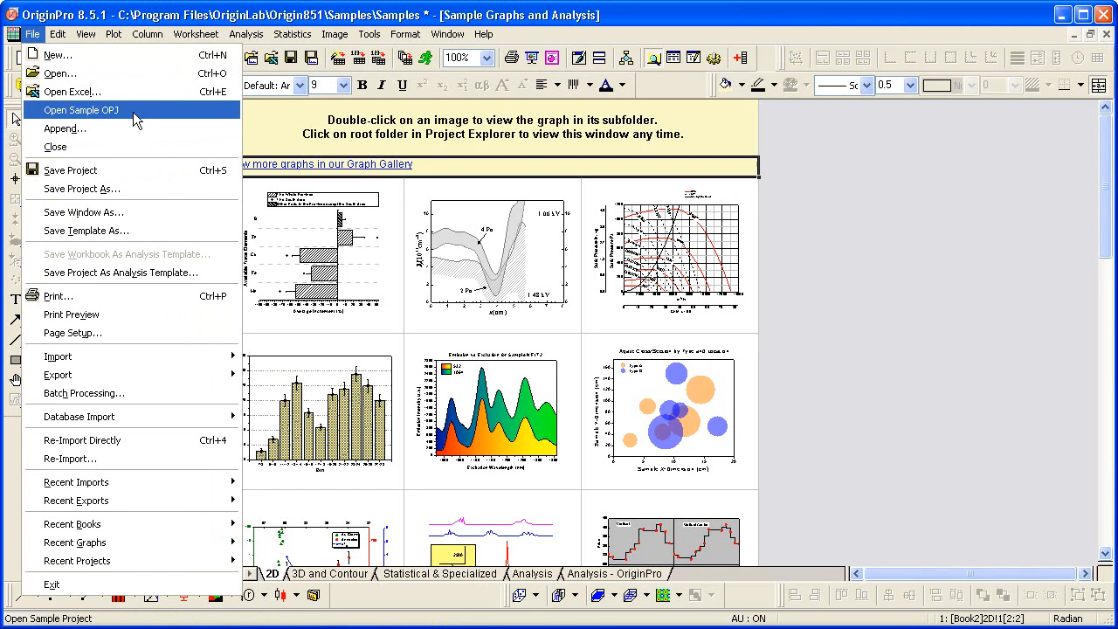